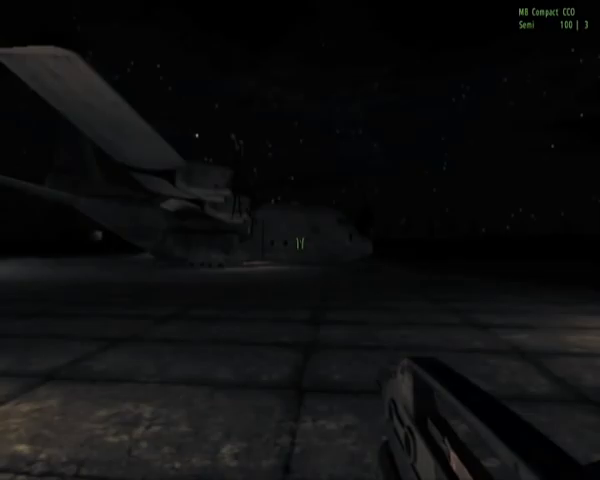
mouse_move(300, 240)
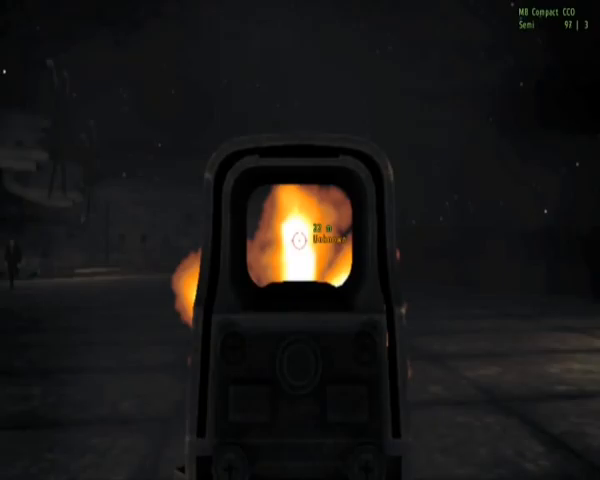
click(300, 240)
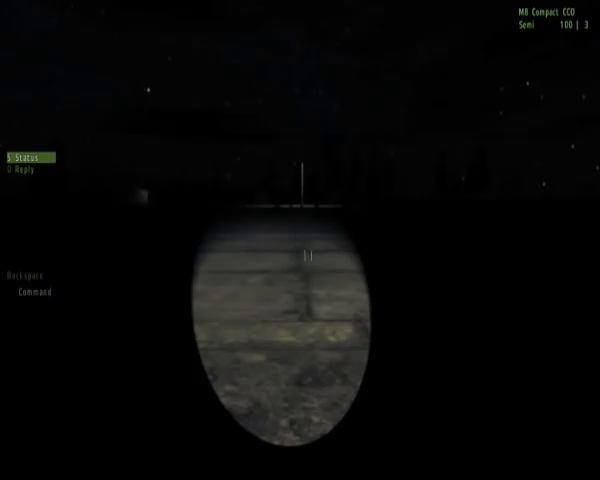
click(300, 240)
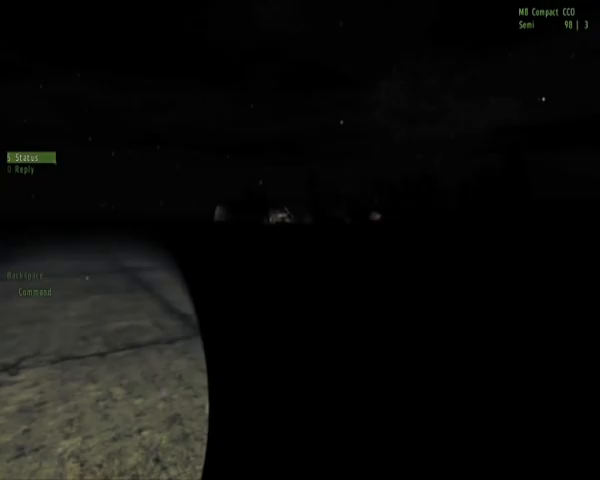
click(300, 240)
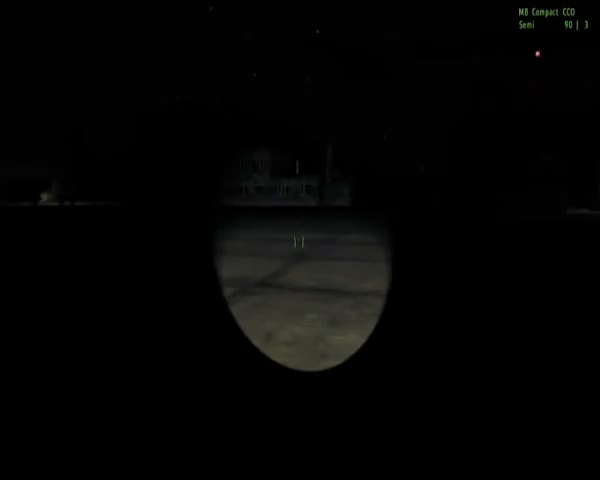
right_click(300, 240)
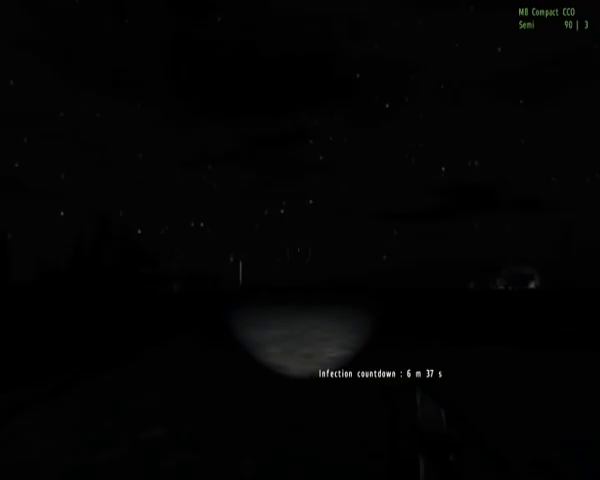
right_click(300, 240)
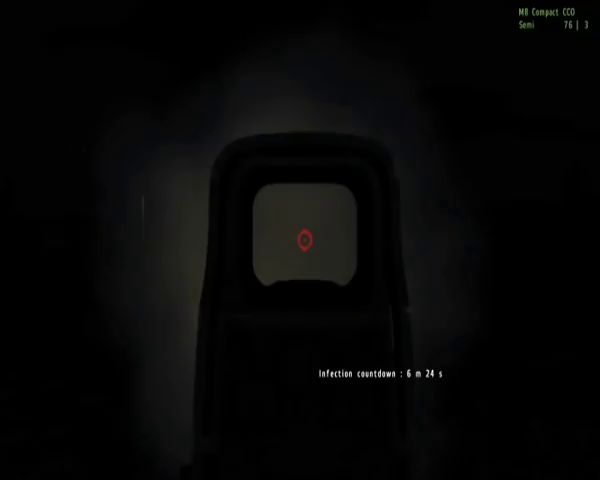
click(300, 240)
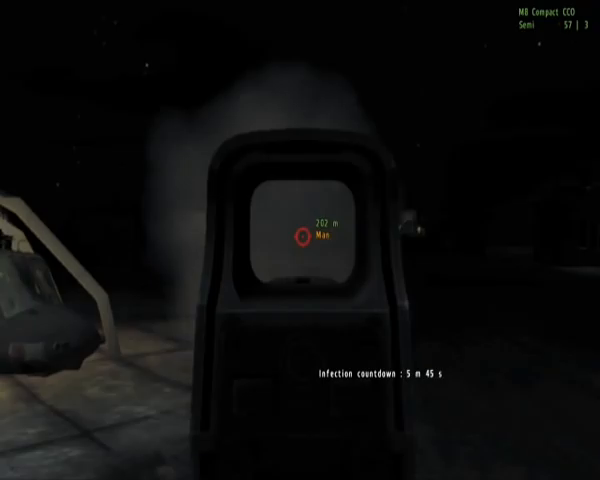
click(300, 240)
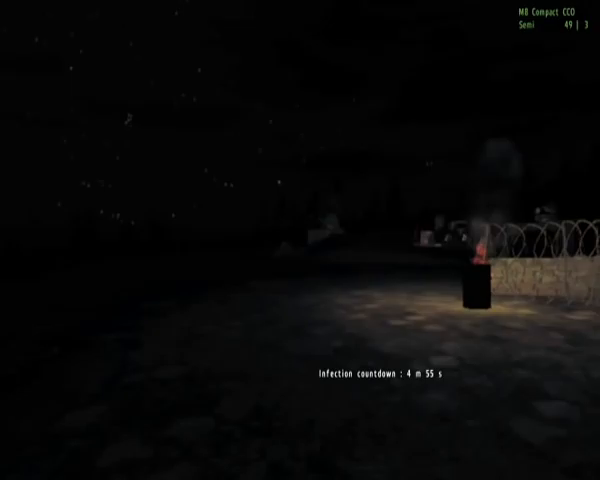
right_click(300, 240)
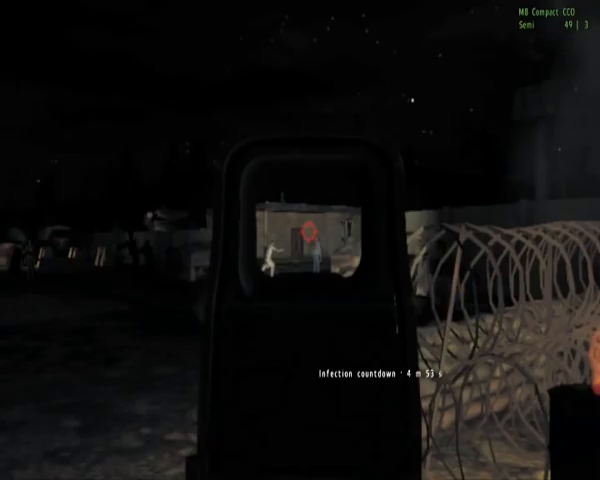
click(300, 240)
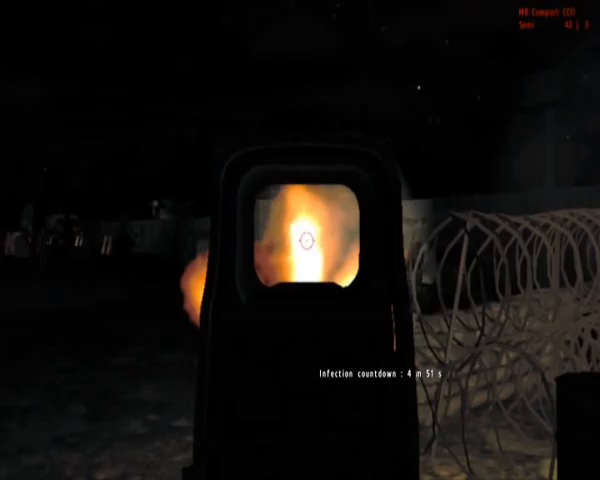
click(300, 240)
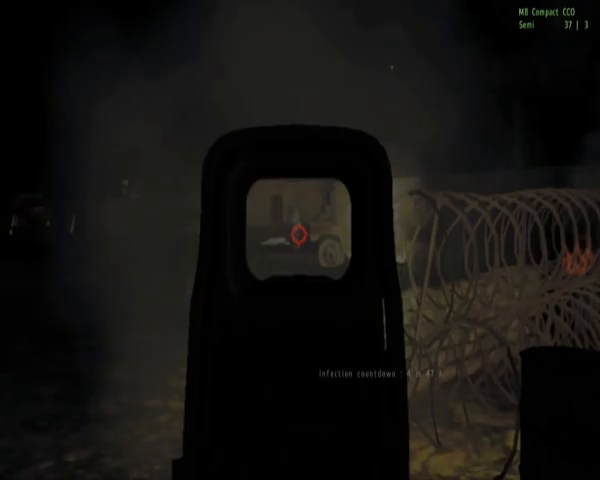
click(300, 240)
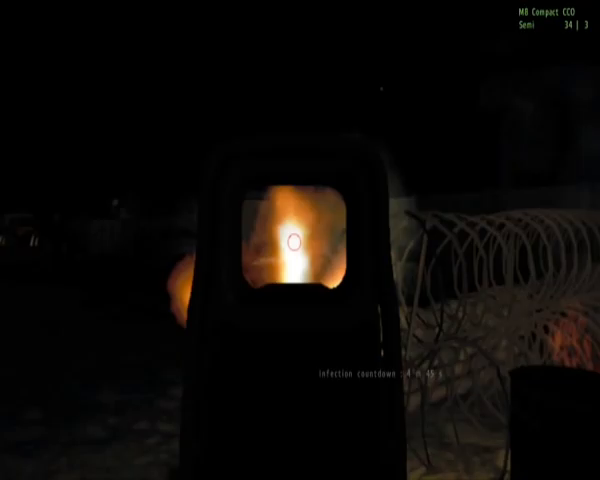
click(300, 240)
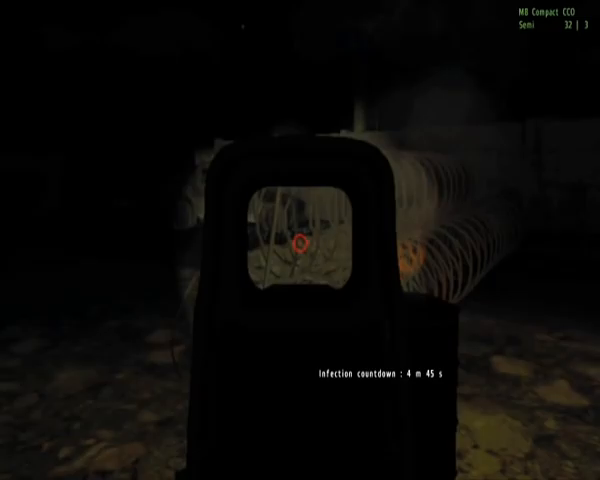
right_click(300, 240)
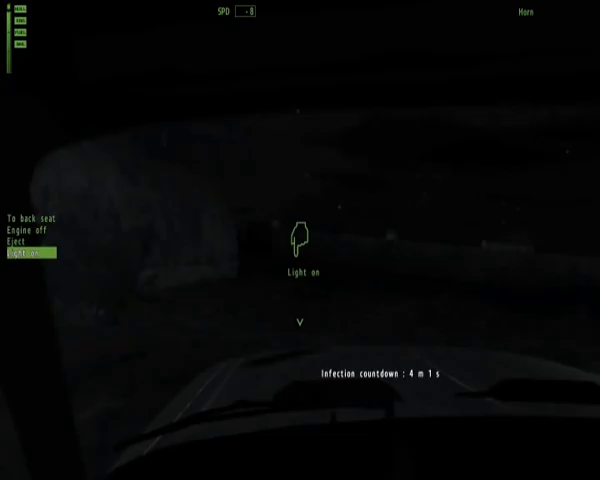
click(30, 260)
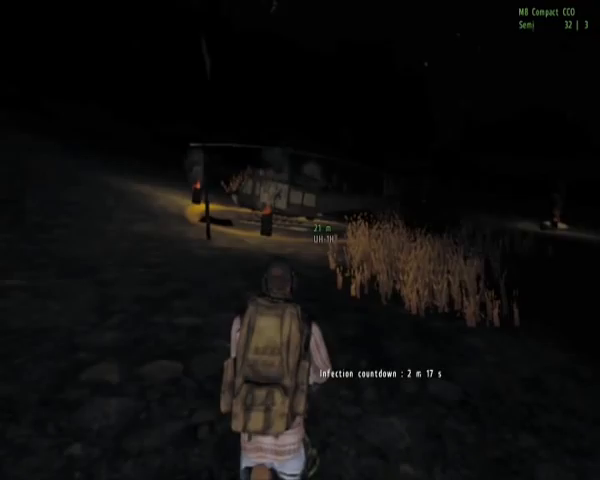
key(w)
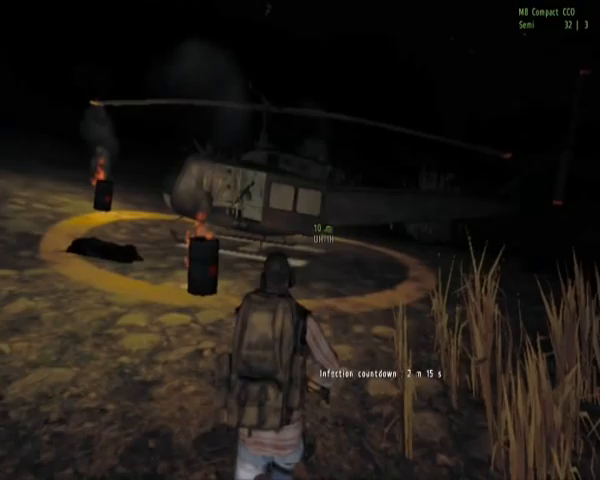